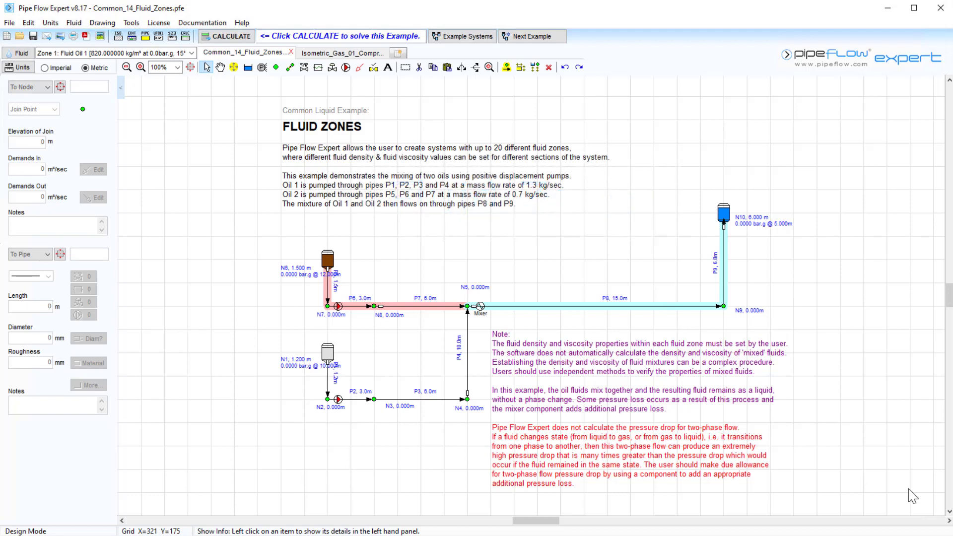
{"action": "mouse_move", "coordinate": [714, 486]}
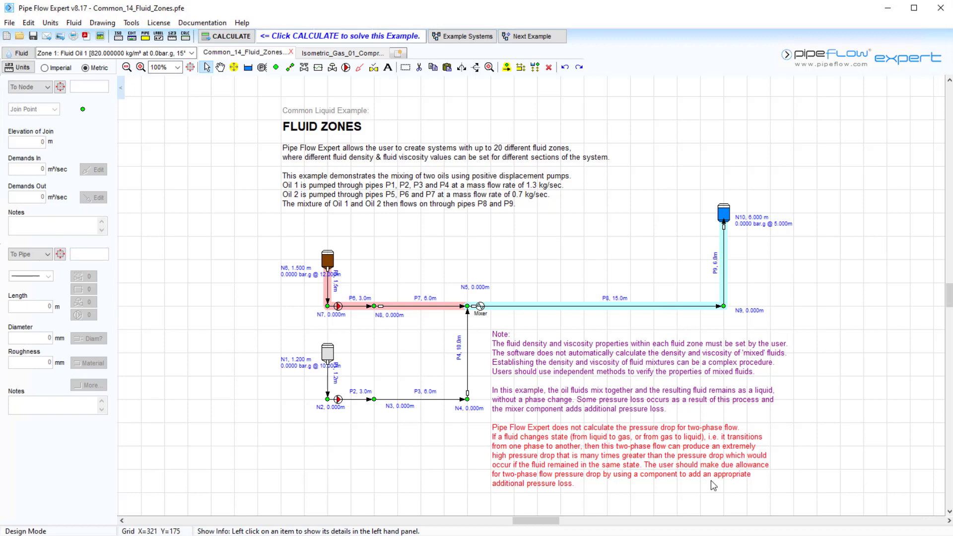
{"action": "mouse_move", "coordinate": [389, 424]}
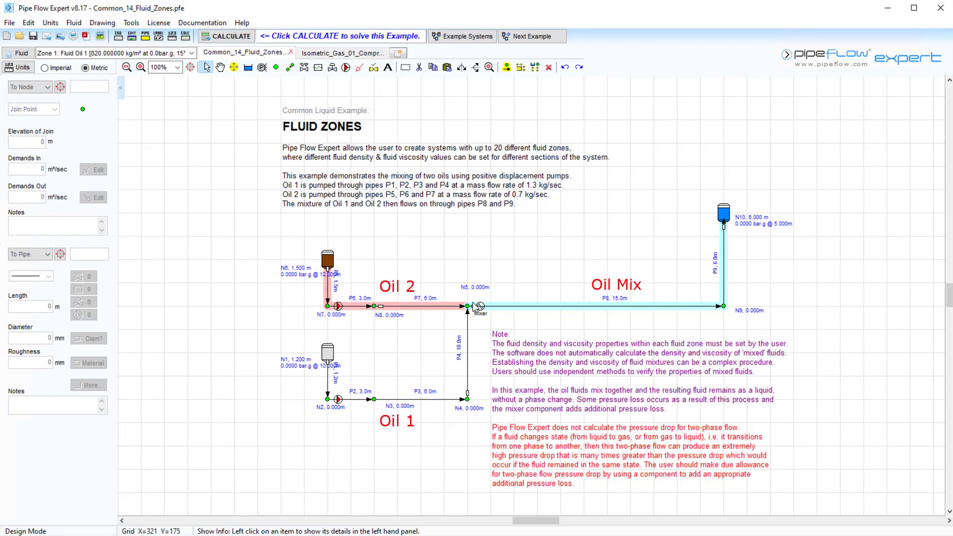
{"action": "mouse_move", "coordinate": [706, 313]}
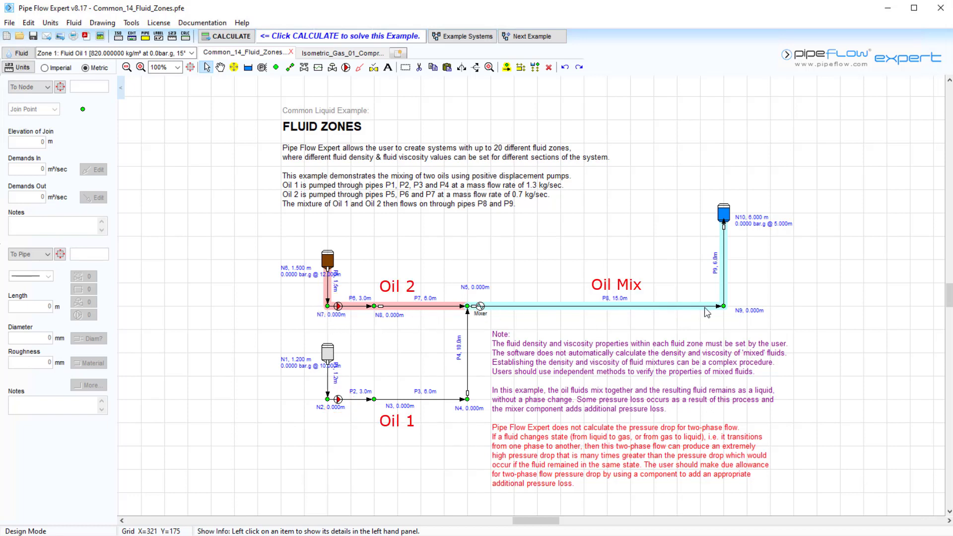
{"action": "mouse_move", "coordinate": [718, 230]}
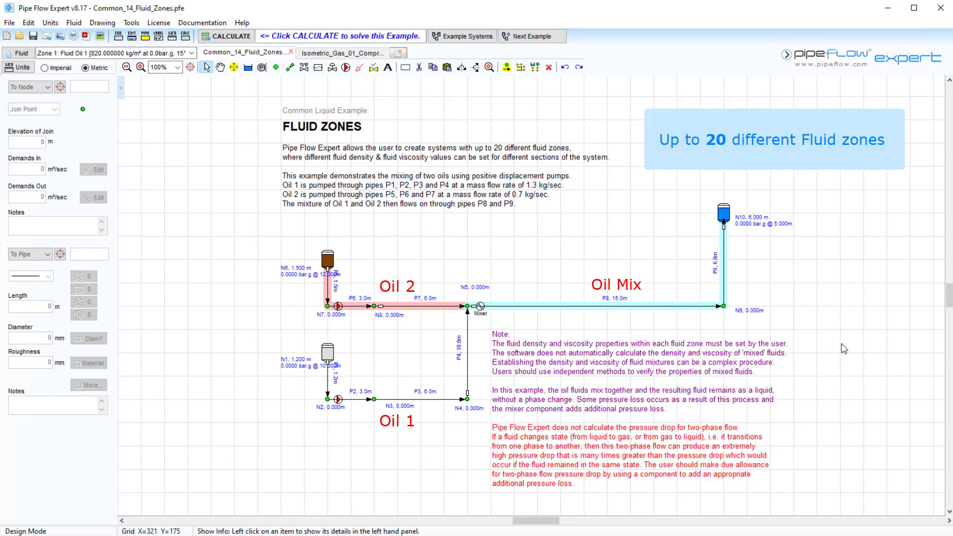
{"action": "mouse_move", "coordinate": [520, 248]}
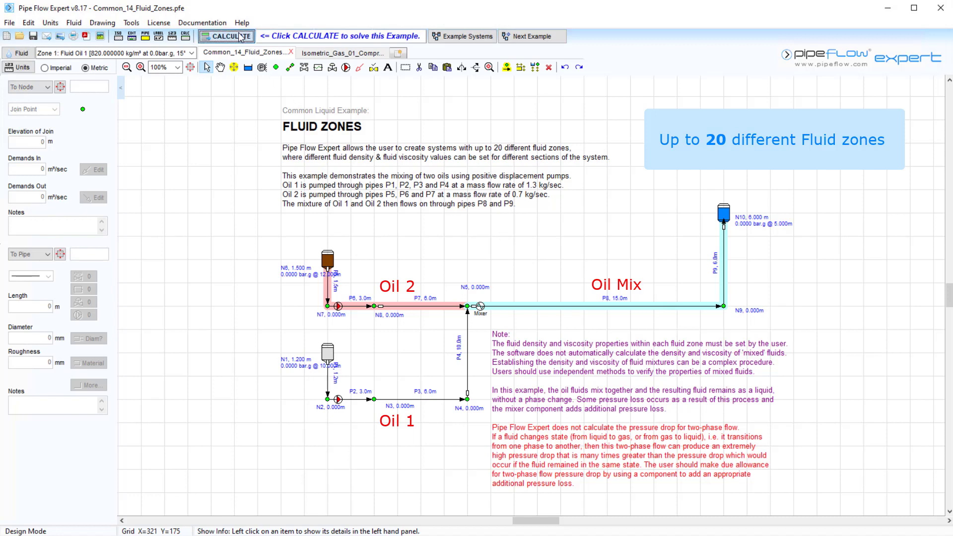
Step: Calculate the Fluid Zones oil mixing system and show flow and pressure results on the drawing
{"action": "left_click", "coordinate": [232, 36]}
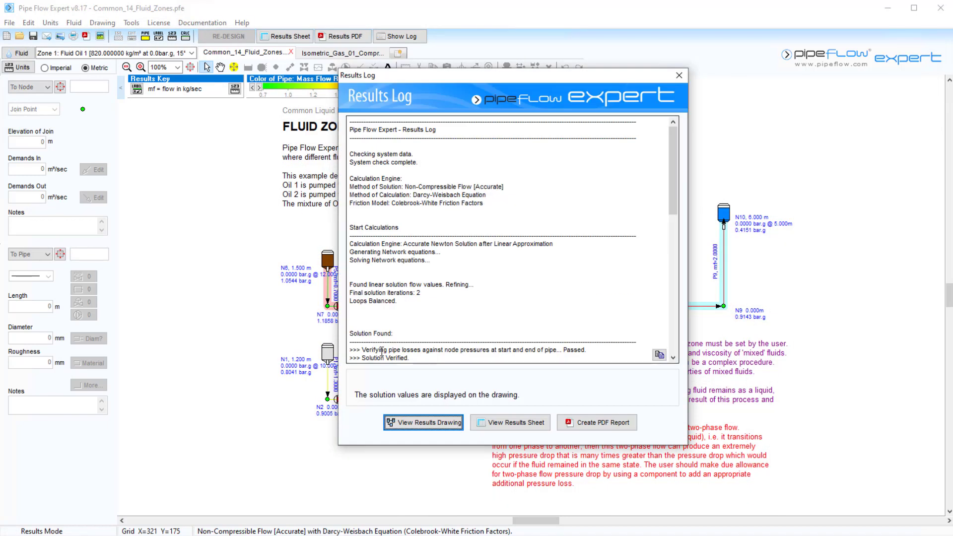
{"action": "left_click", "coordinate": [422, 423]}
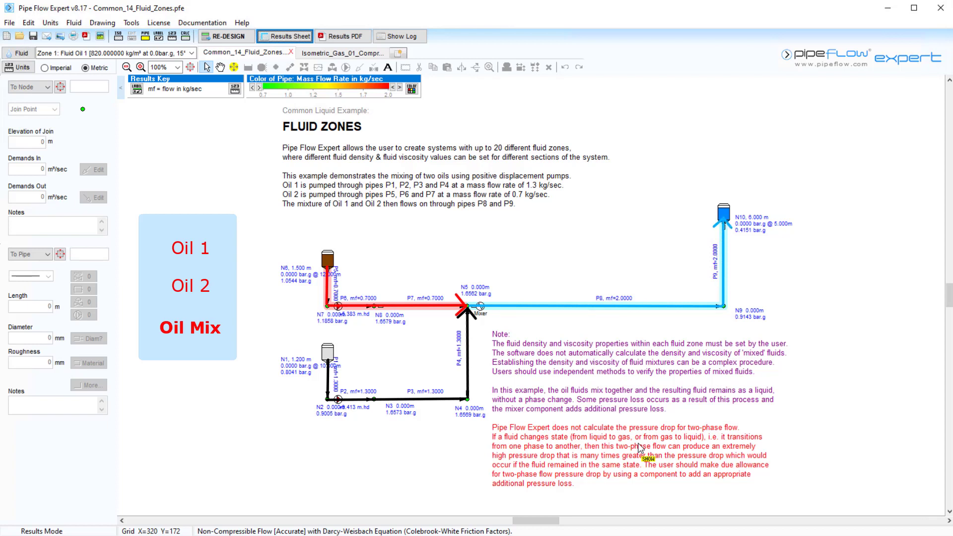
{"action": "mouse_move", "coordinate": [224, 128]}
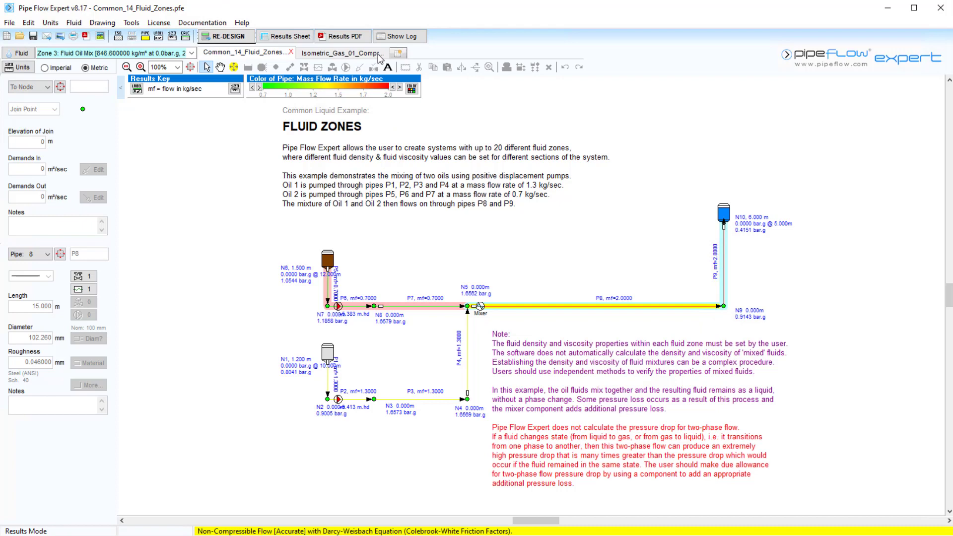
Step: Switch to Isometric_Gas_01_Compressed_Air and list its four air fluid zones
{"action": "left_click", "coordinate": [337, 52]}
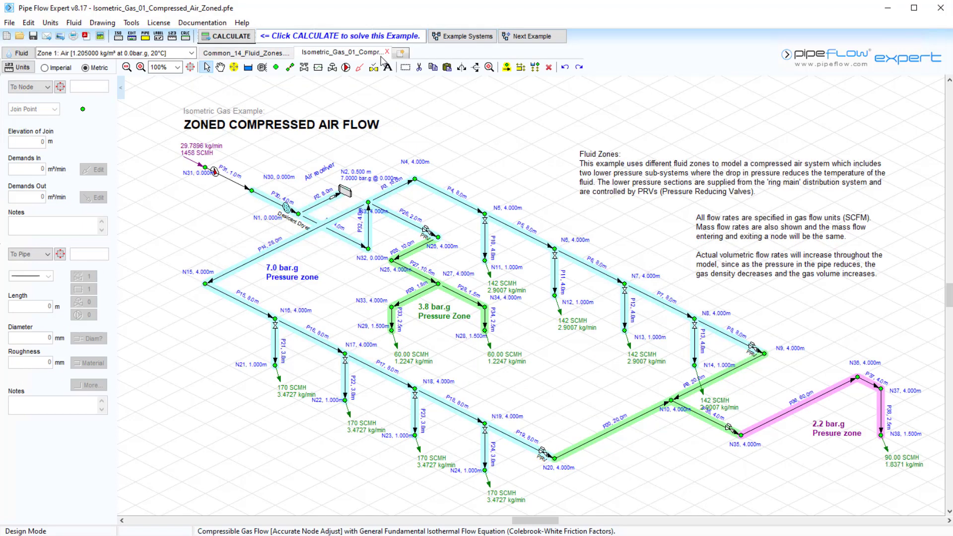
{"action": "mouse_move", "coordinate": [493, 148]}
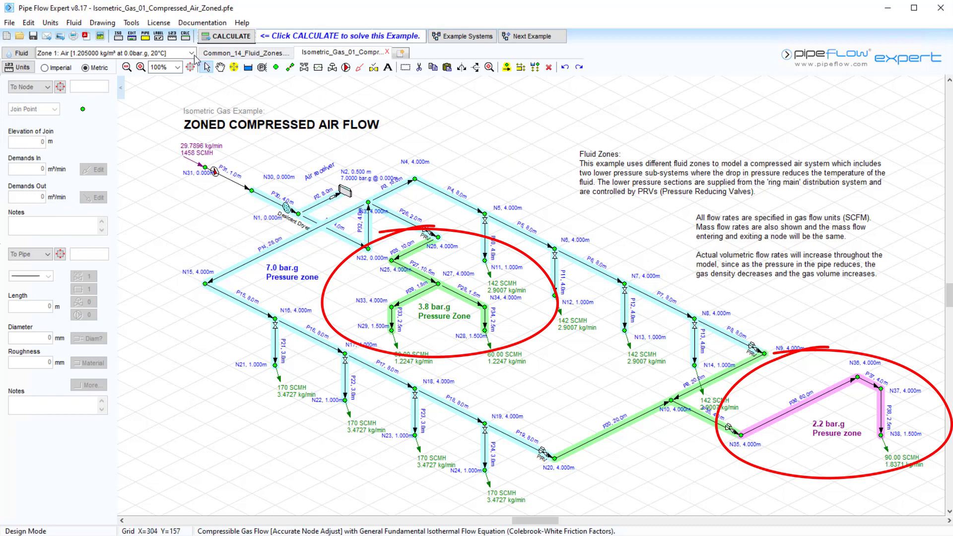
{"action": "left_click", "coordinate": [191, 52]}
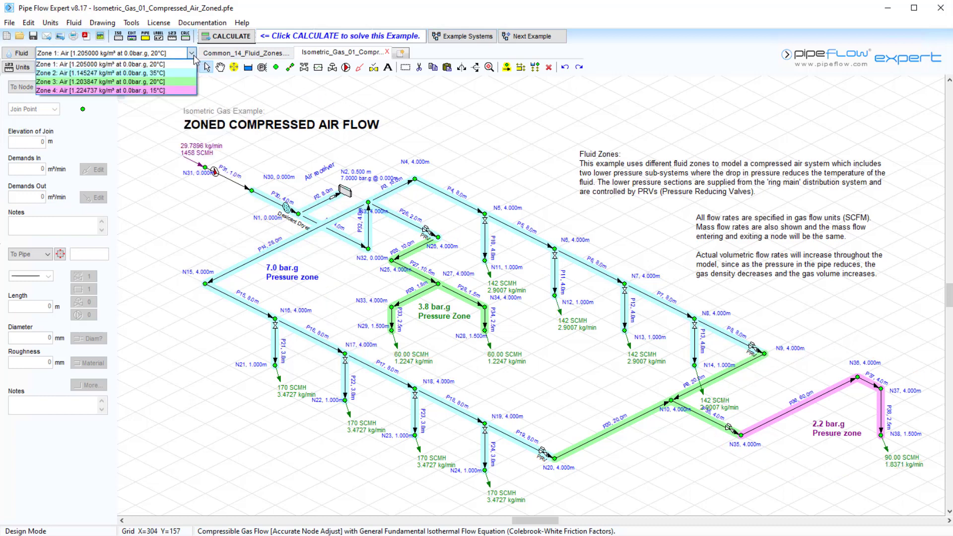